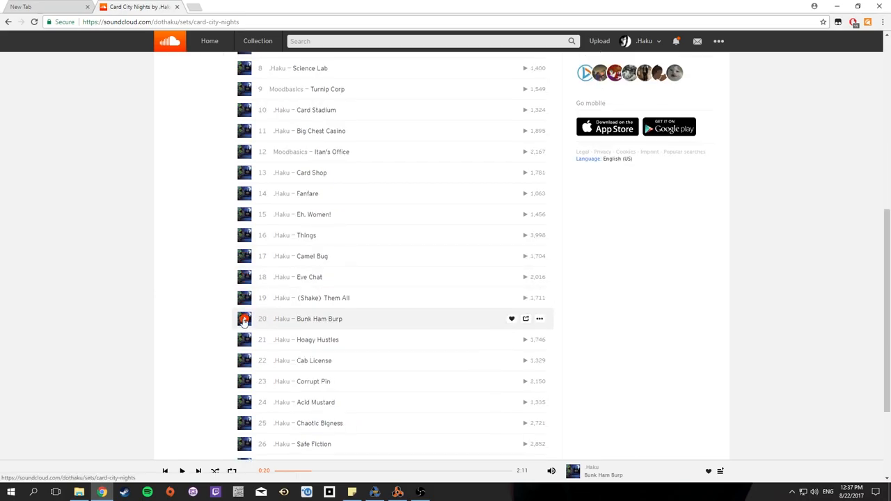
# Start playback of track 6, Hunk Bump Bar, in the Card City Nights playlist
pyautogui.click(245, 319)
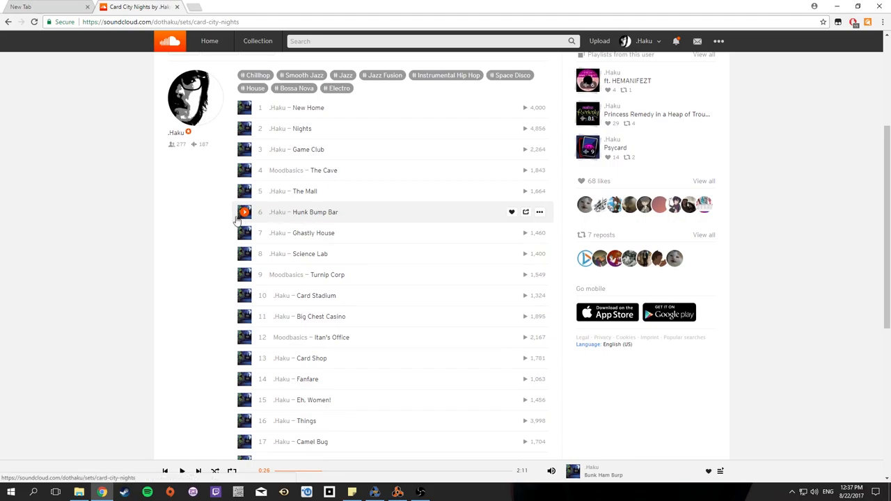
pyautogui.click(244, 211)
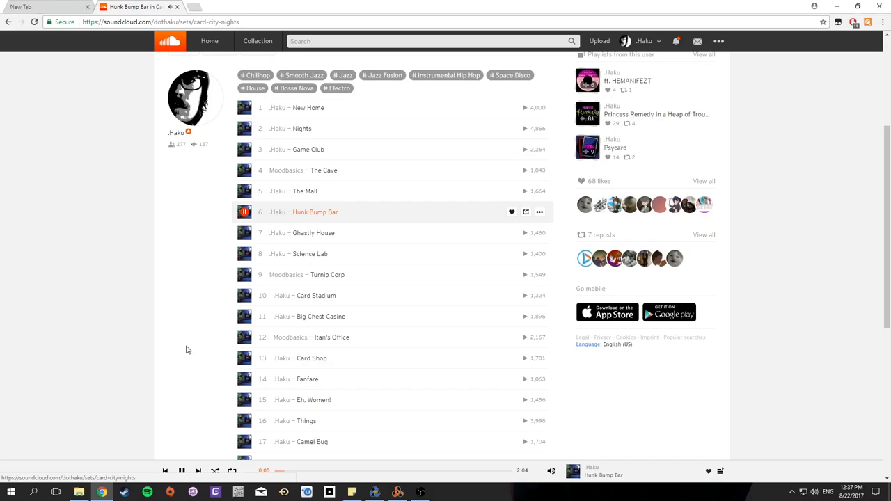
pyautogui.moveTo(225, 311)
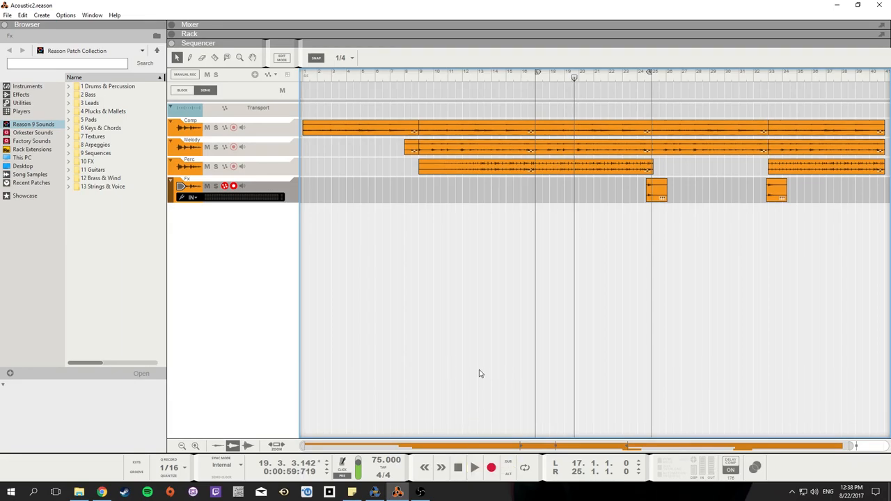
pyautogui.click(593, 146)
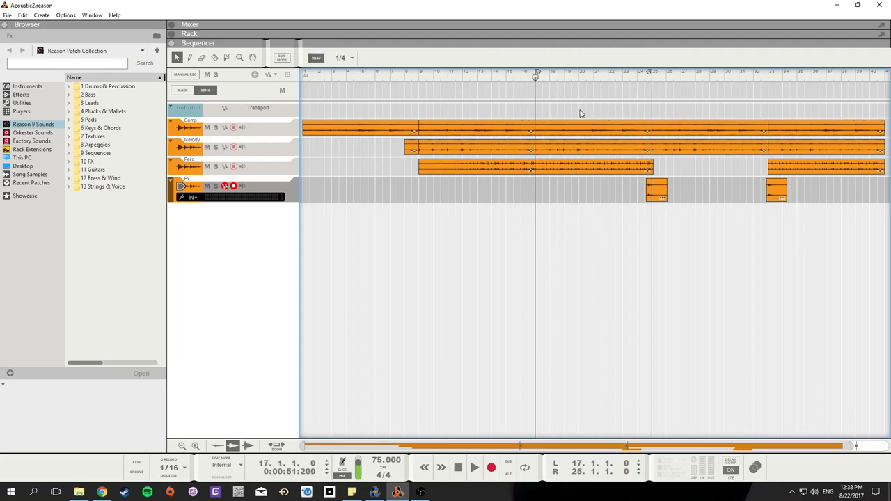
pyautogui.moveTo(549, 114)
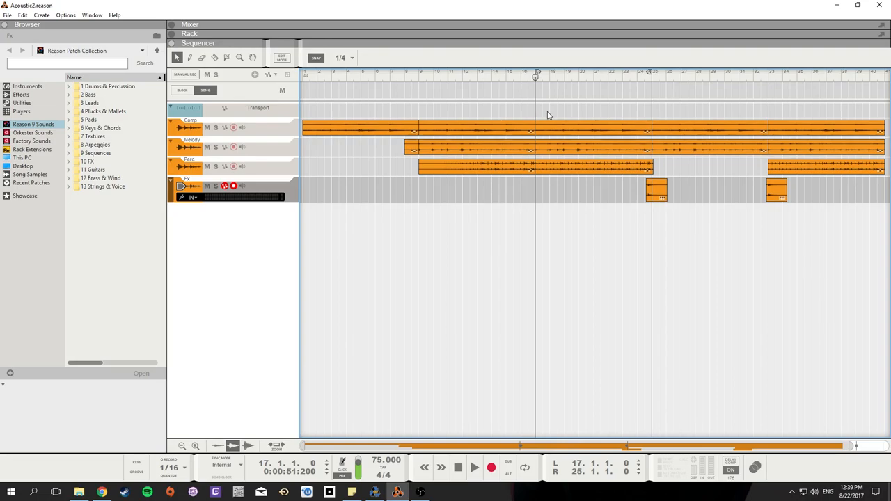
pyautogui.moveTo(643, 84)
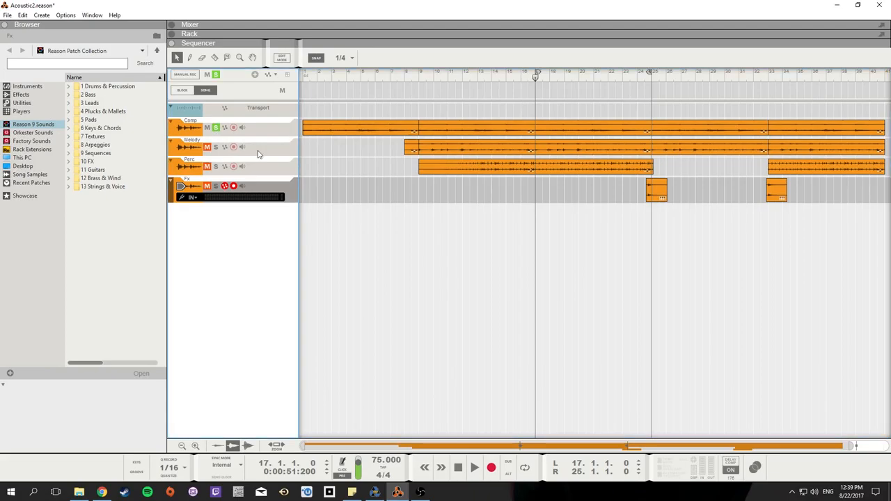
pyautogui.click(473, 468)
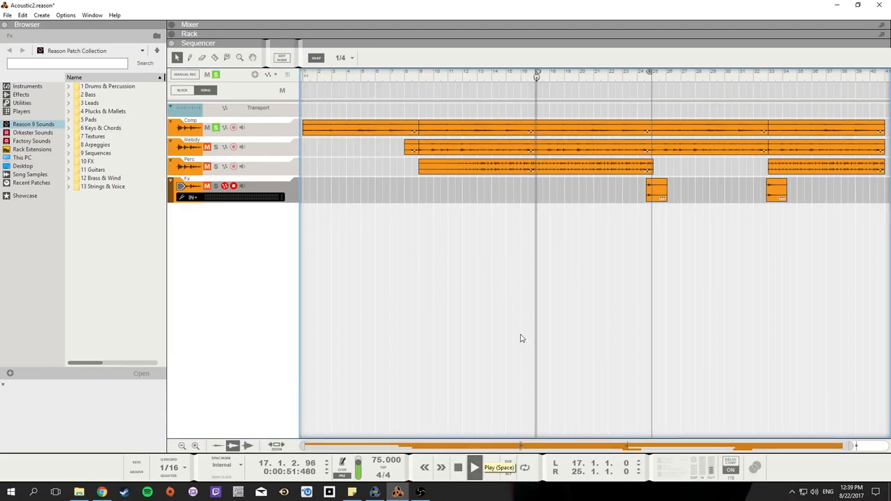
pyautogui.click(473, 468)
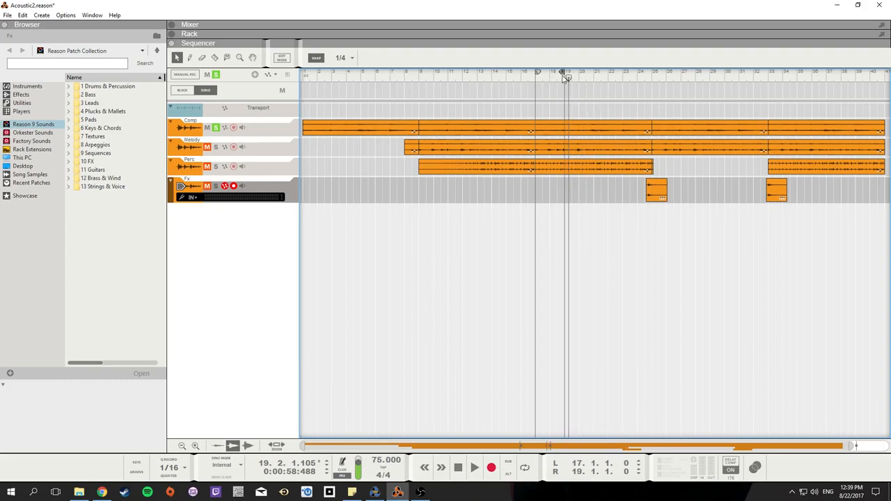
# Bounce the selected arrangement audio clip to a new sample via Bounce Clips to New Samples
pyautogui.click(548, 128)
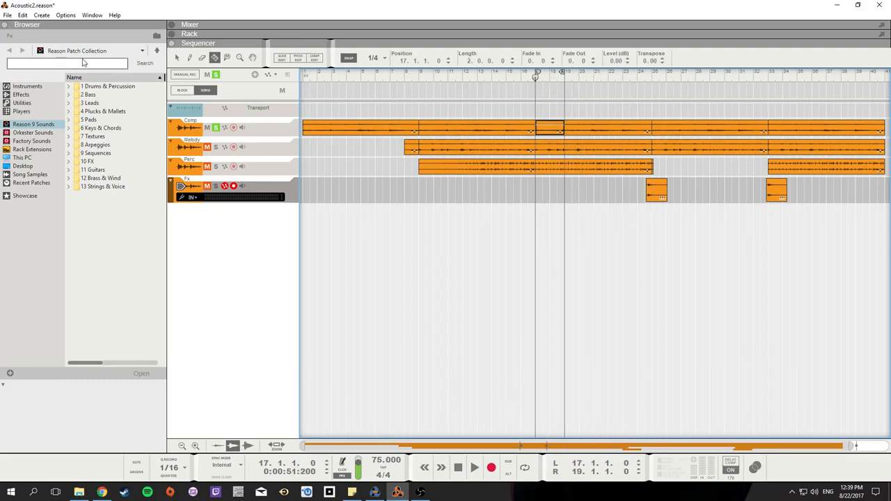
pyautogui.rightClick(550, 128)
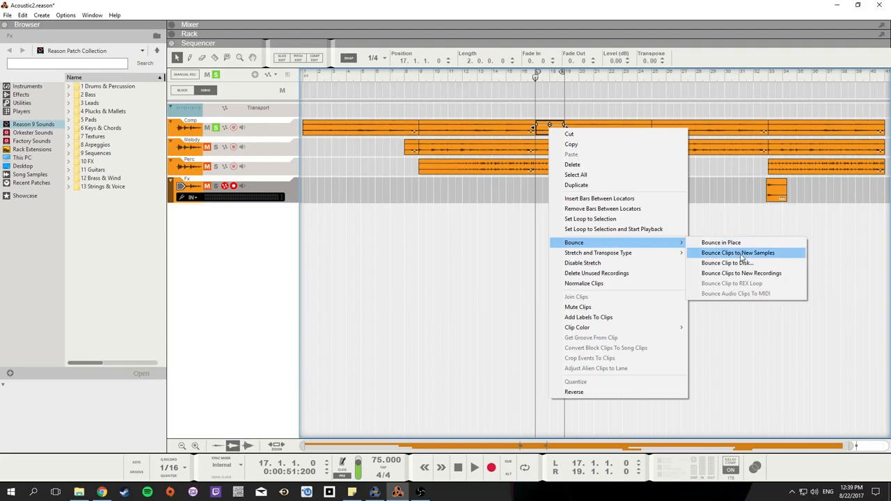
pyautogui.click(727, 262)
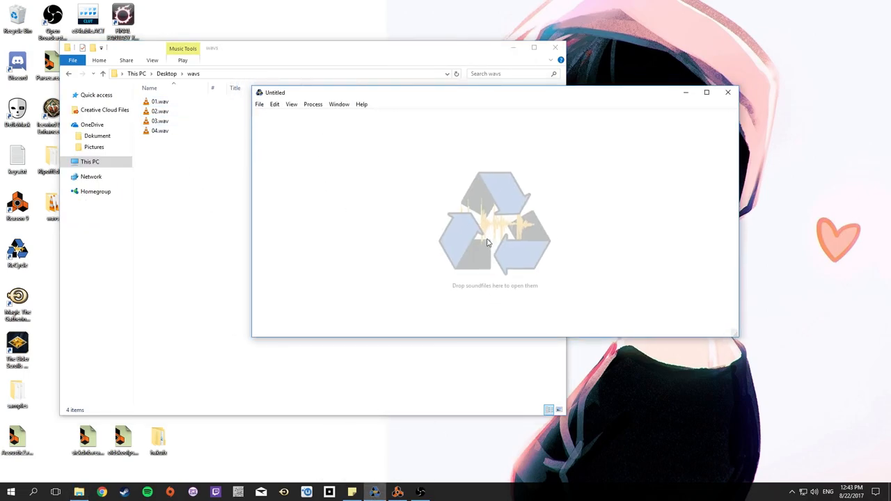
pyautogui.moveTo(186, 209)
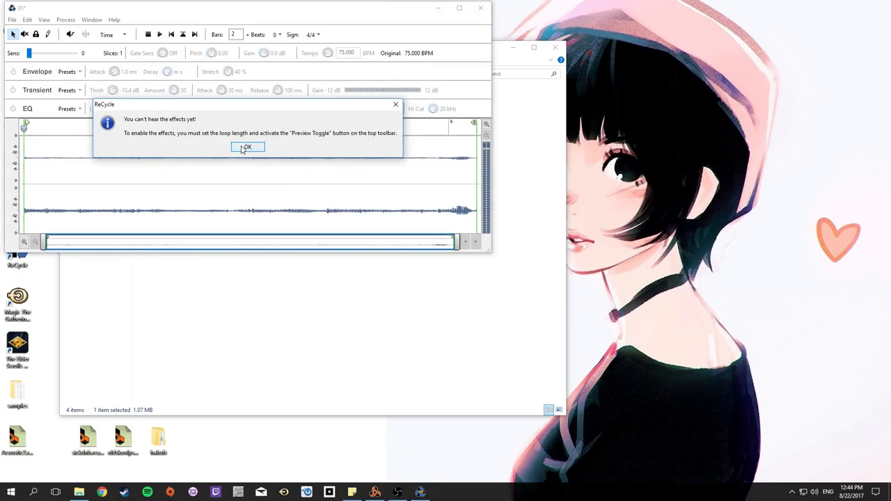
# Load a wav loop into ReCycle, accept the notice, and position slice markers along the waveform
pyautogui.click(248, 147)
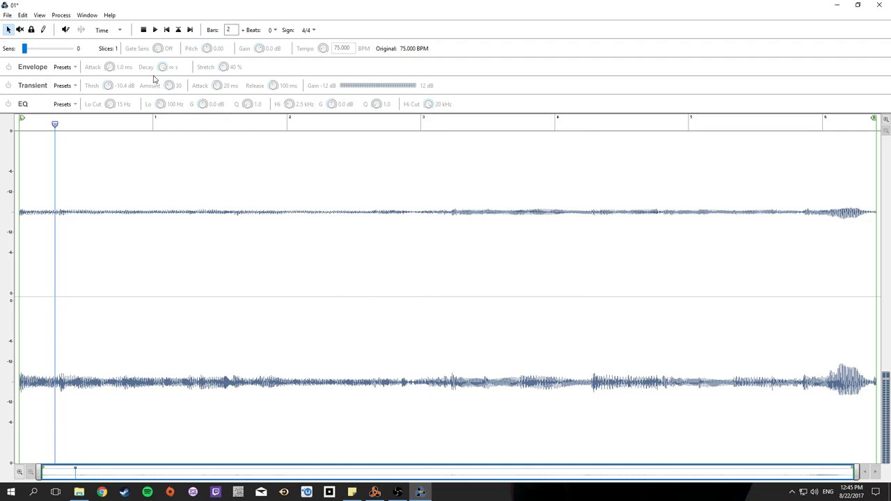
pyautogui.click(43, 30)
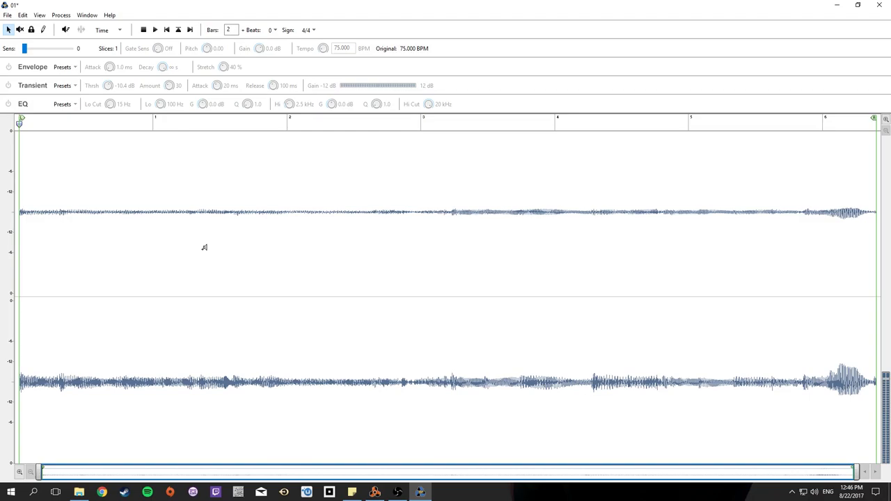
pyautogui.click(43, 30)
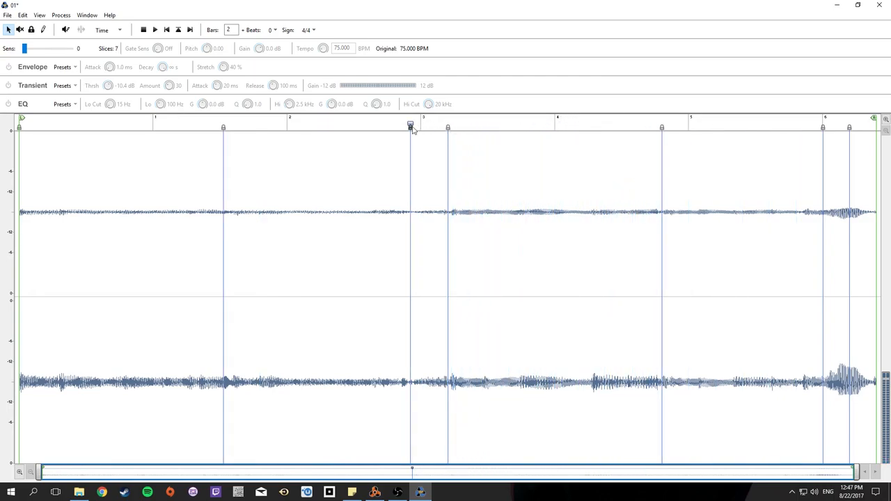
pyautogui.moveTo(409, 127); pyautogui.dragTo(401, 127)
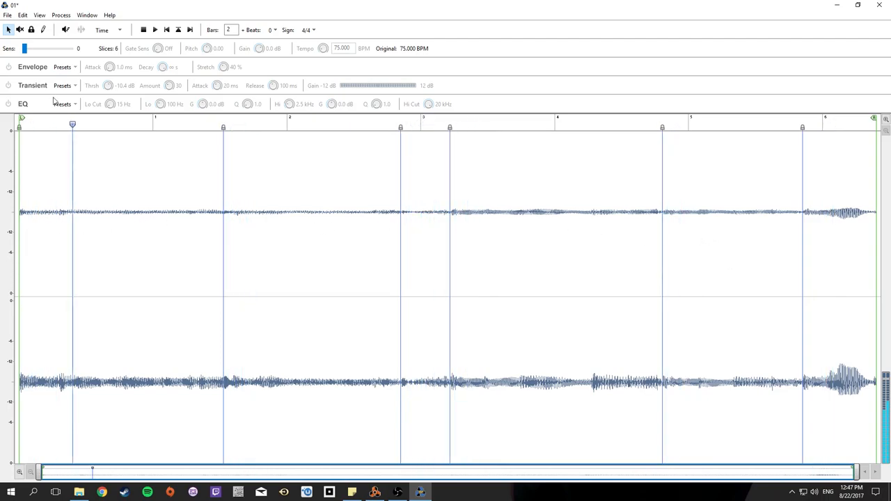
# Load the second drum-hit wav into ReCycle, accept the notice, and slice it at each hit
pyautogui.click(8, 14)
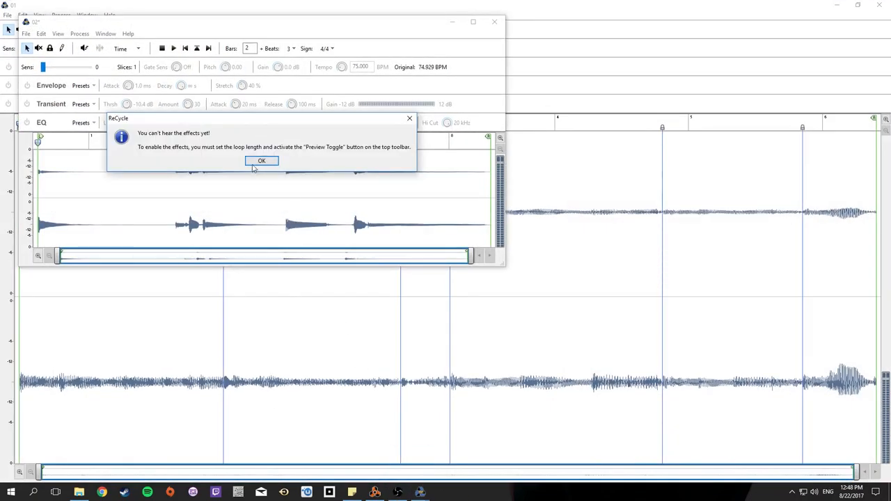
pyautogui.click(262, 162)
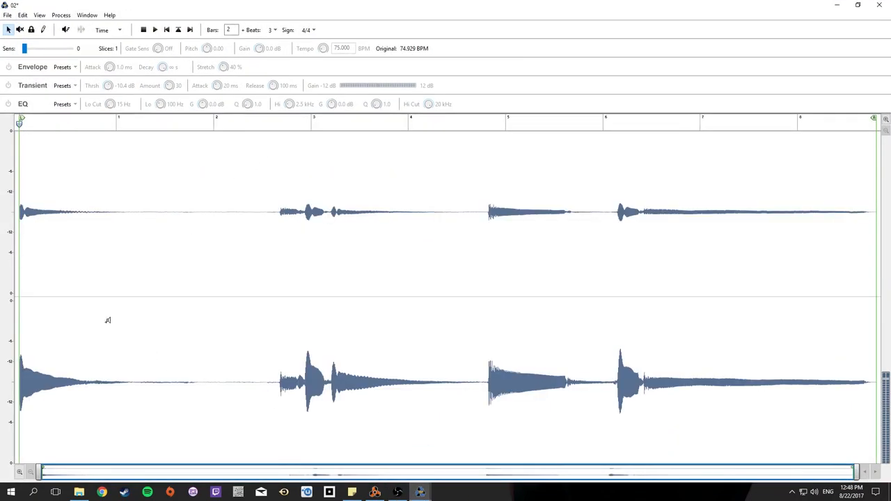
pyautogui.moveTo(198, 111)
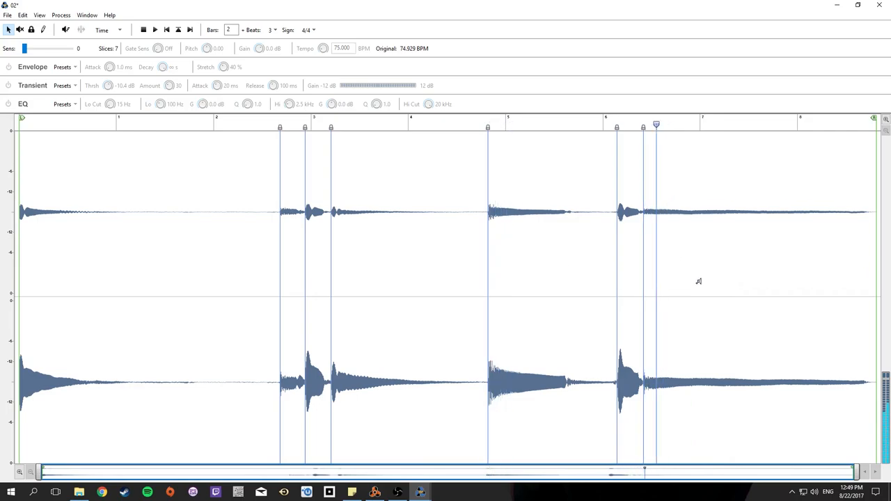
pyautogui.click(7, 14)
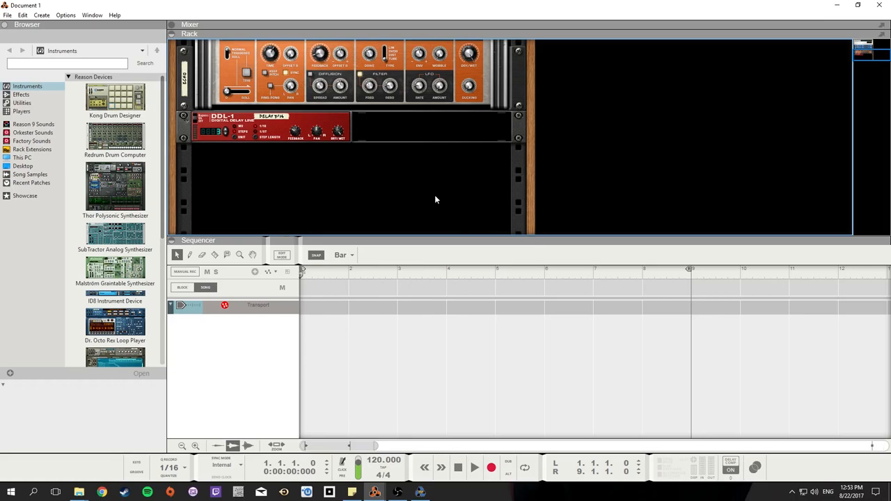
pyautogui.moveTo(239, 197)
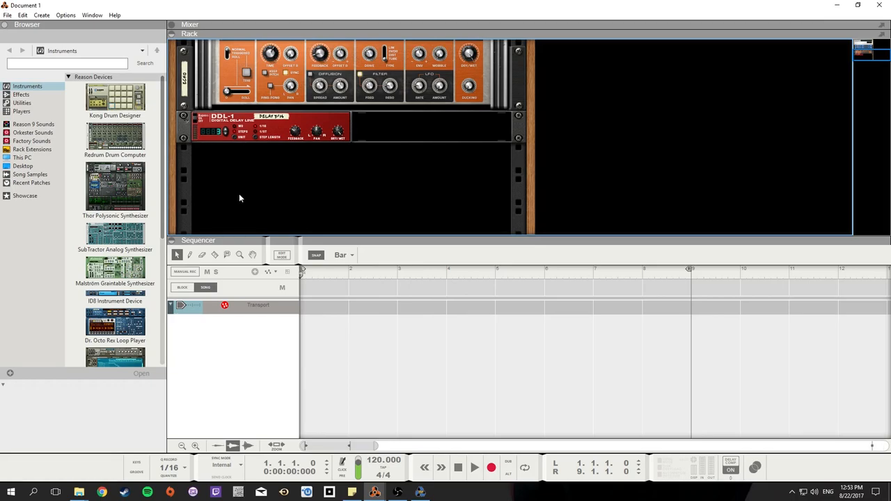
pyautogui.moveTo(243, 197)
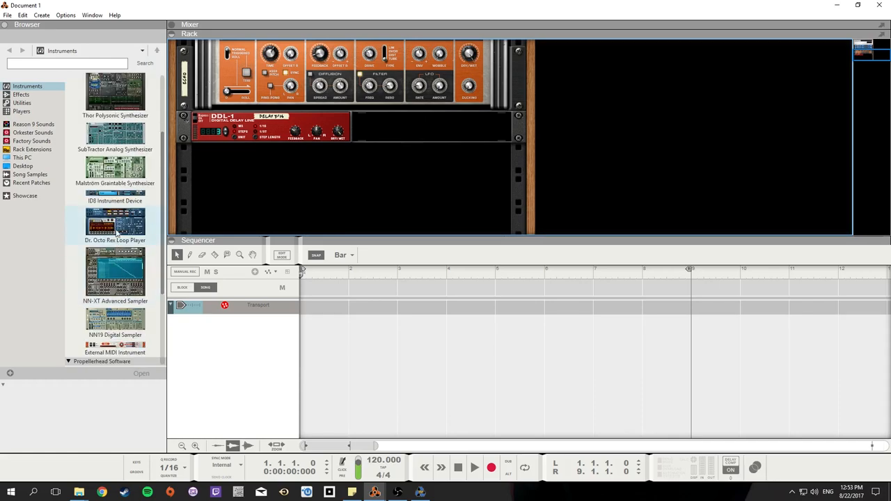
# Add a Dr. Octo Rex Loop Player from the Instruments browser to the rack
pyautogui.doubleClick(114, 223)
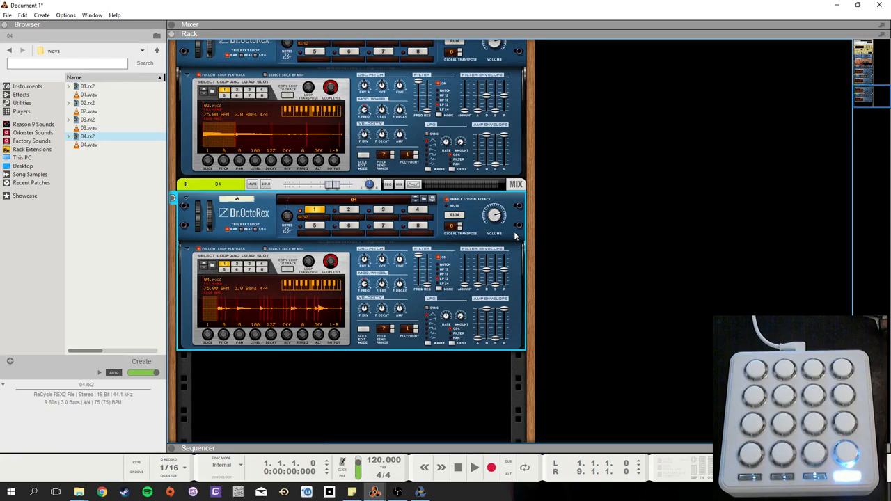
pyautogui.moveTo(501, 243)
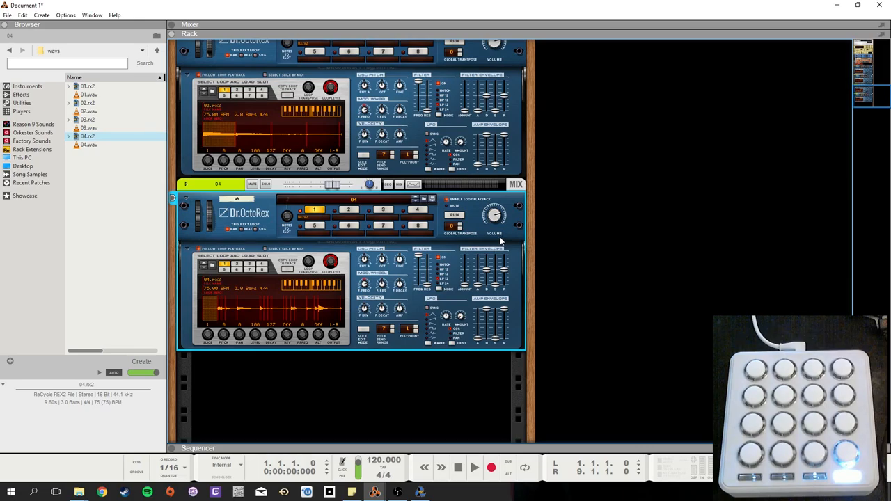
pyautogui.moveTo(443, 244)
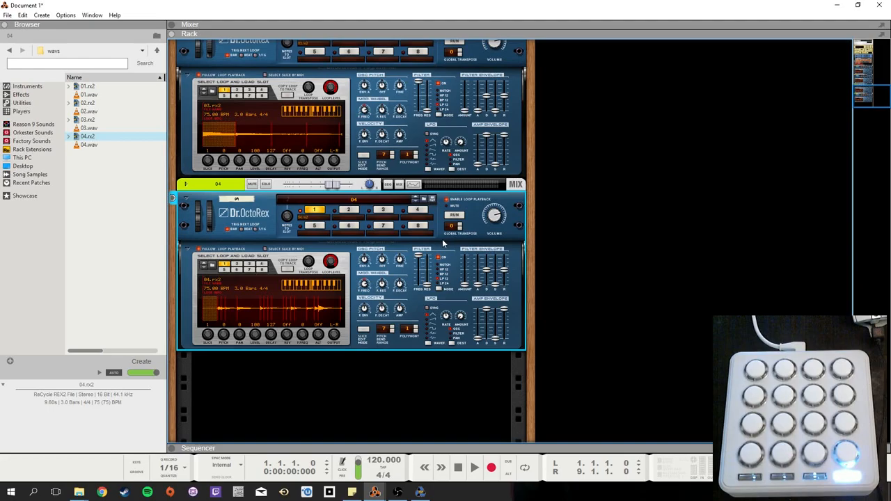
pyautogui.moveTo(341, 291)
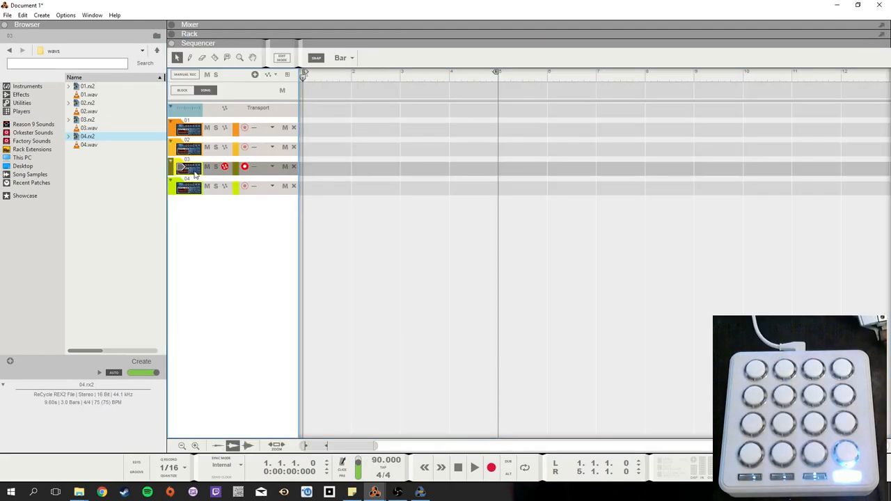
# Record a two-bar clip of triggered REX slices on the loop player track and view its slice notes
pyautogui.click(189, 25)
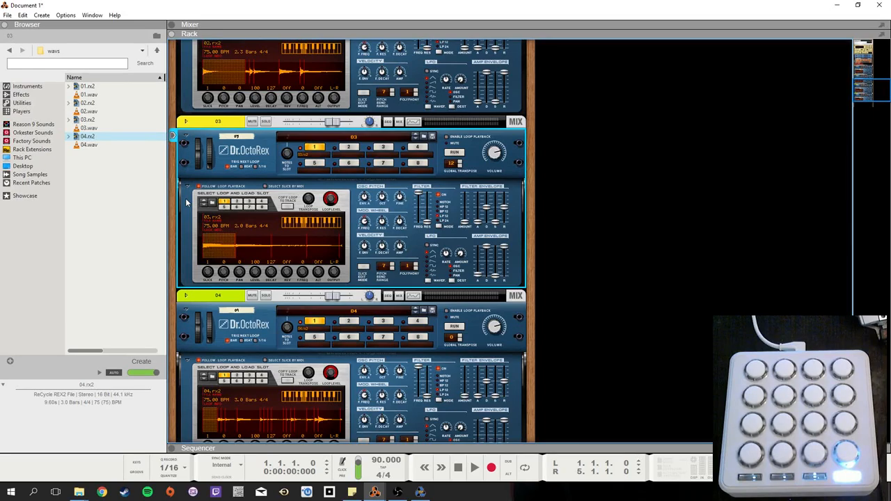
pyautogui.click(198, 43)
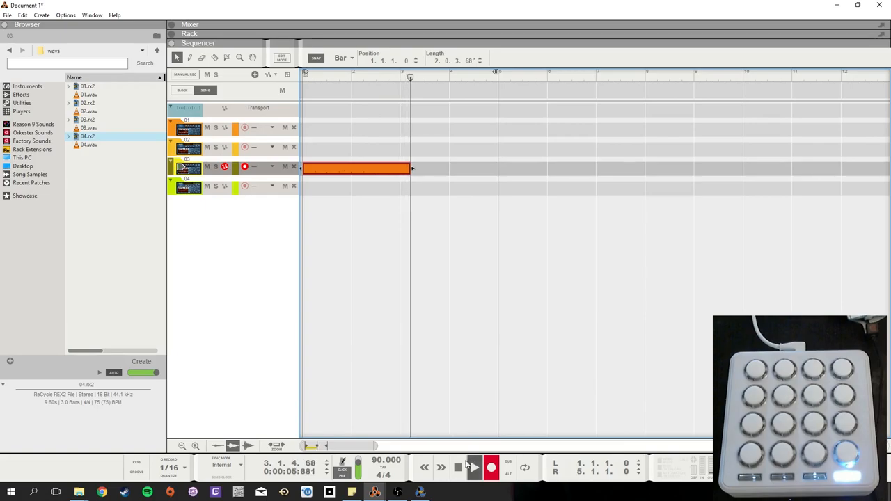
pyautogui.doubleClick(355, 167)
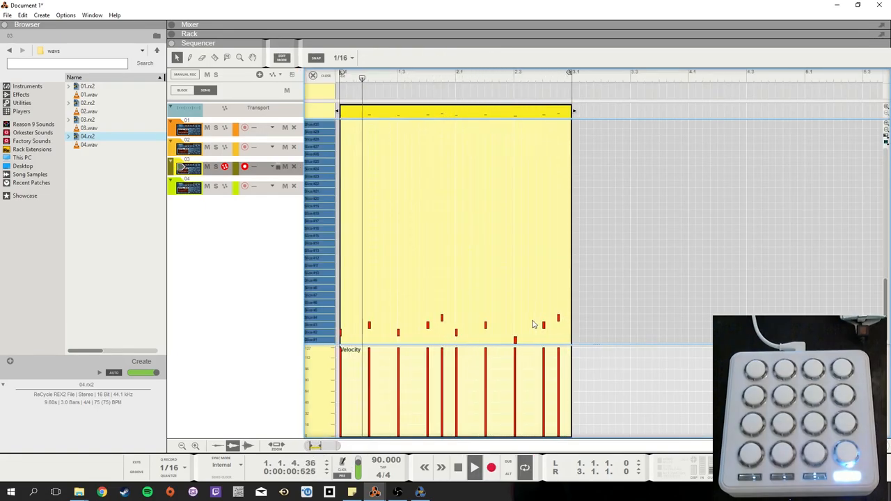
pyautogui.click(532, 341)
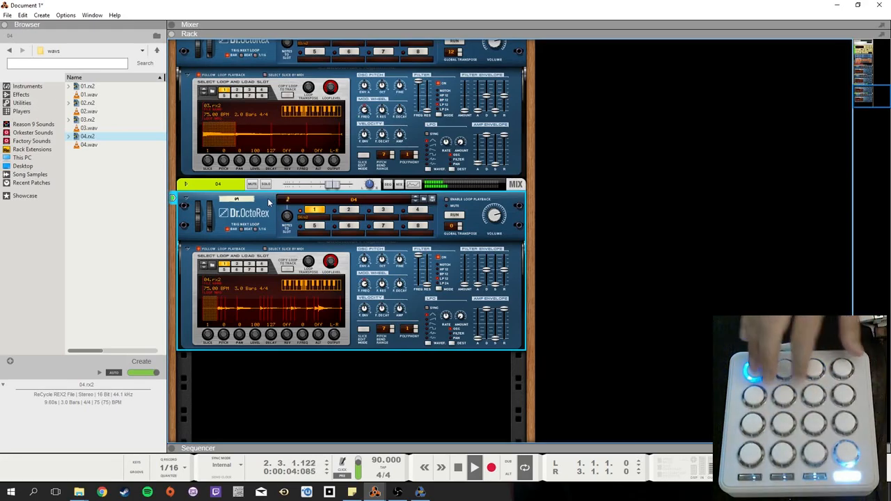
# Return to the track arrangement to set up the Processed 808 Kong drum track
pyautogui.click(457, 468)
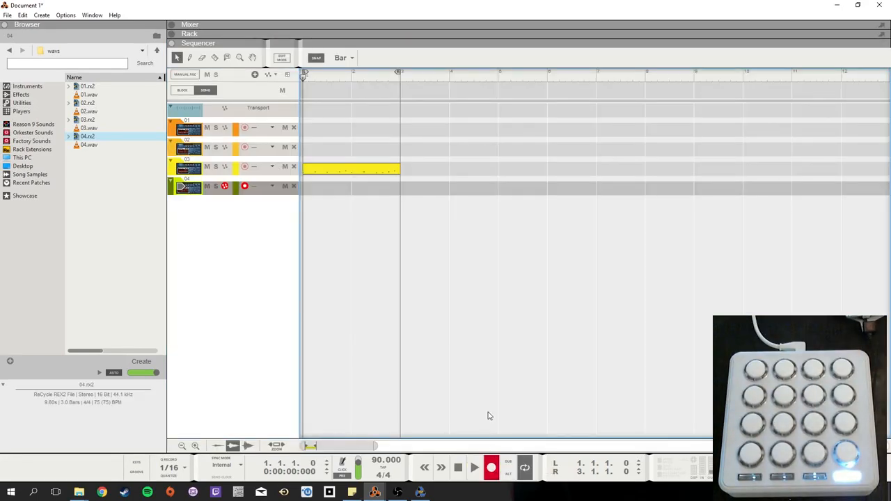
pyautogui.moveTo(448, 354)
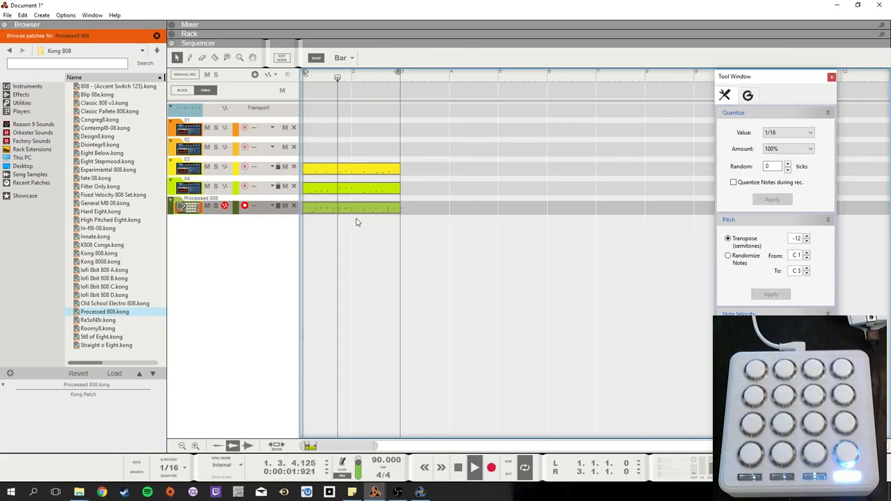
# Quantize the recorded drum clip's hits to the 1/16 grid
pyautogui.doubleClick(351, 206)
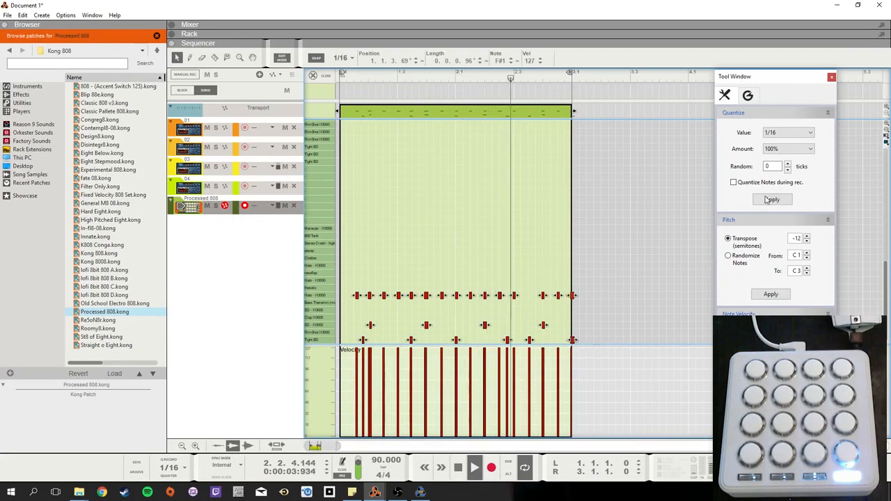
pyautogui.click(771, 201)
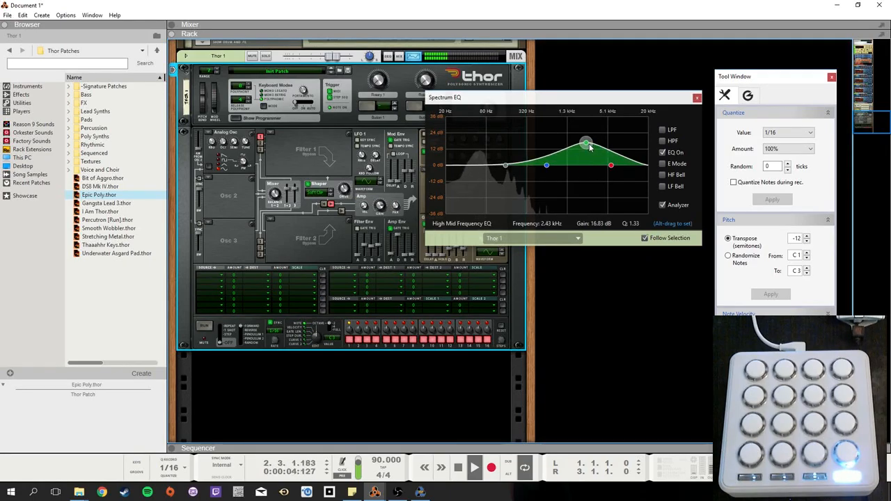
# Adjust the Spectrum EQ high-mid band, lowering the boost then raising it toward 5 kHz
pyautogui.moveTo(585, 143); pyautogui.dragTo(583, 151)
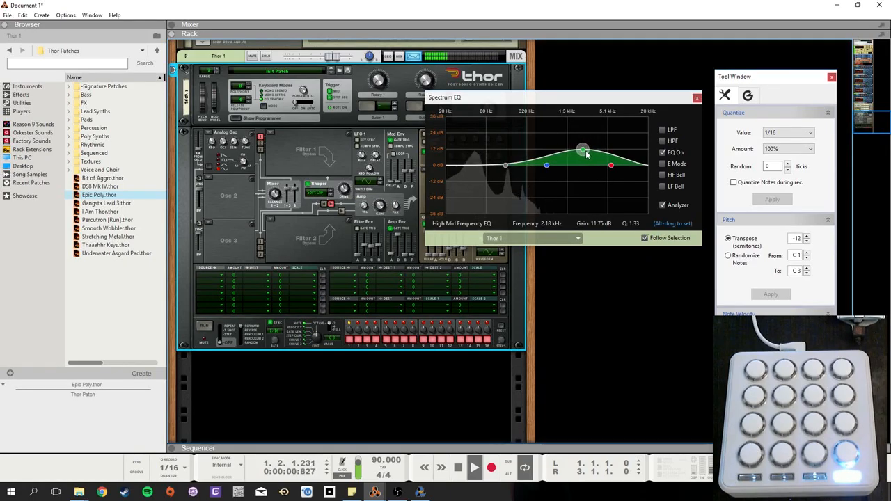
pyautogui.moveTo(582, 150); pyautogui.dragTo(577, 156)
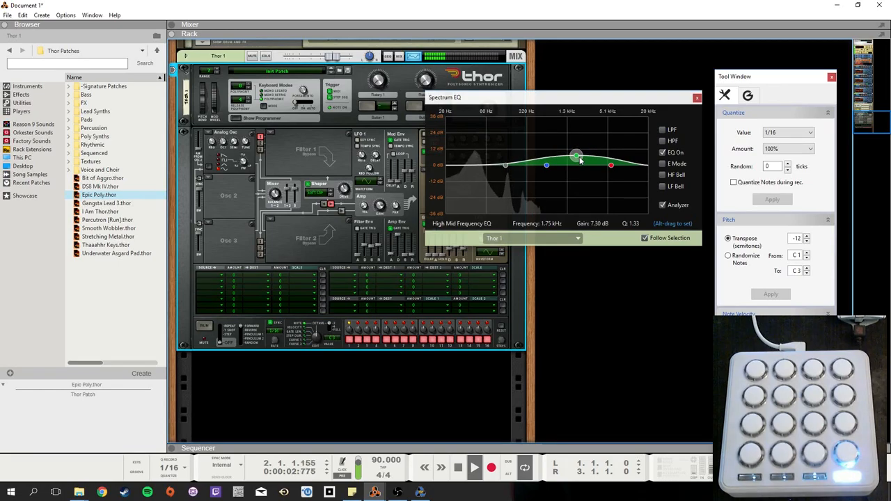
pyautogui.click(198, 43)
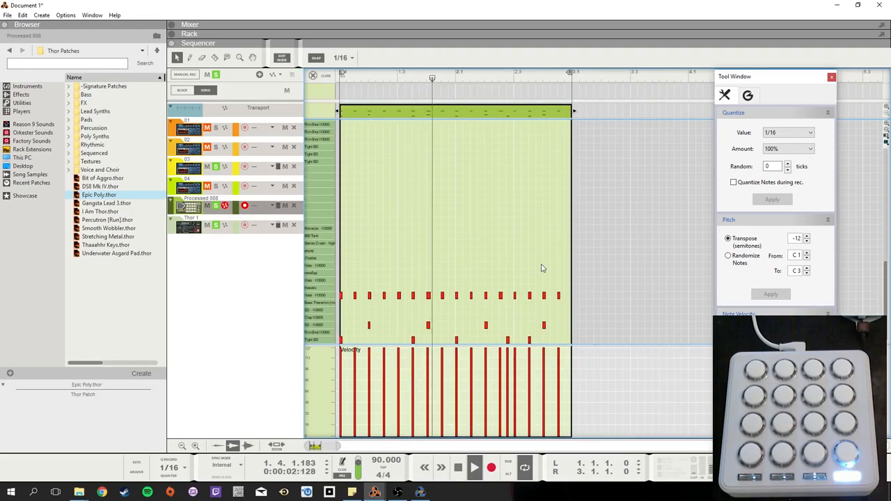
pyautogui.click(190, 34)
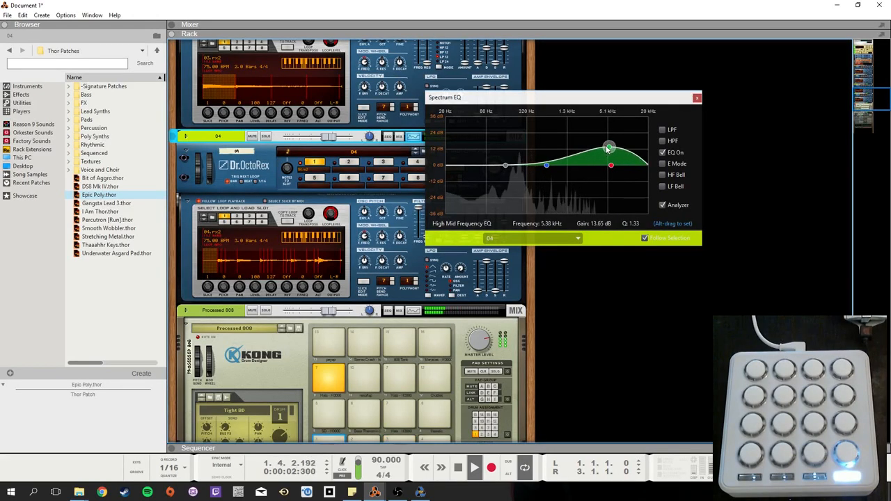
pyautogui.moveTo(610, 146); pyautogui.dragTo(604, 152)
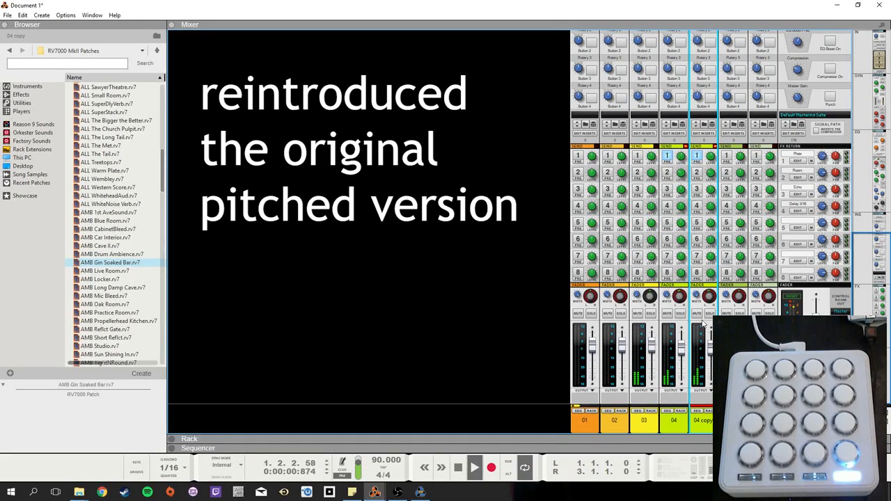
# Switch from the Mixer to the Sequencer to show all loop, drum and synth clips across the timeline
pyautogui.click(198, 43)
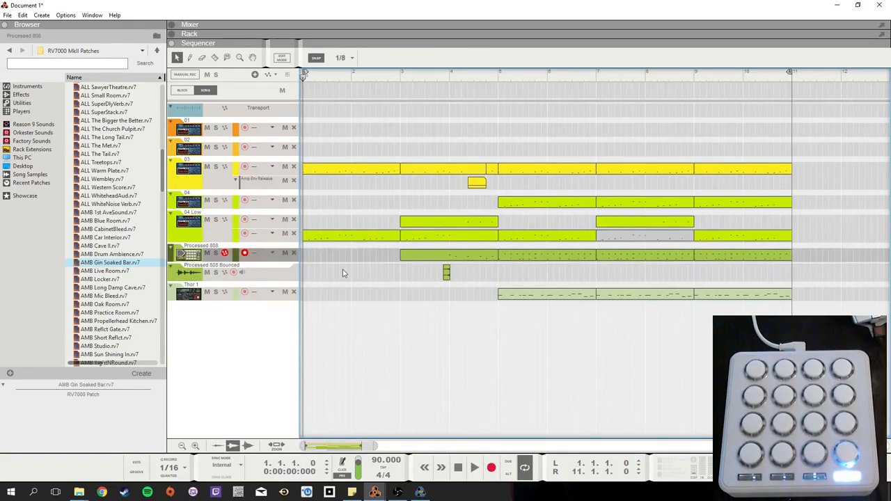
pyautogui.moveTo(528, 243)
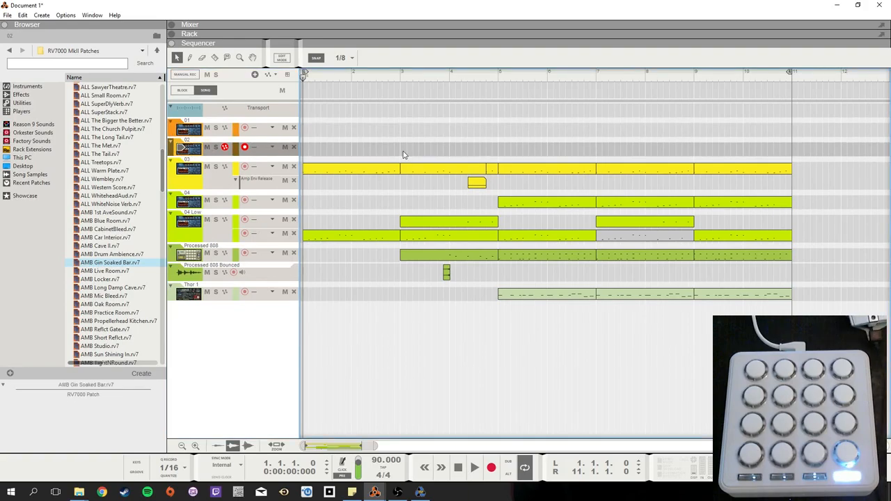
pyautogui.moveTo(401, 159)
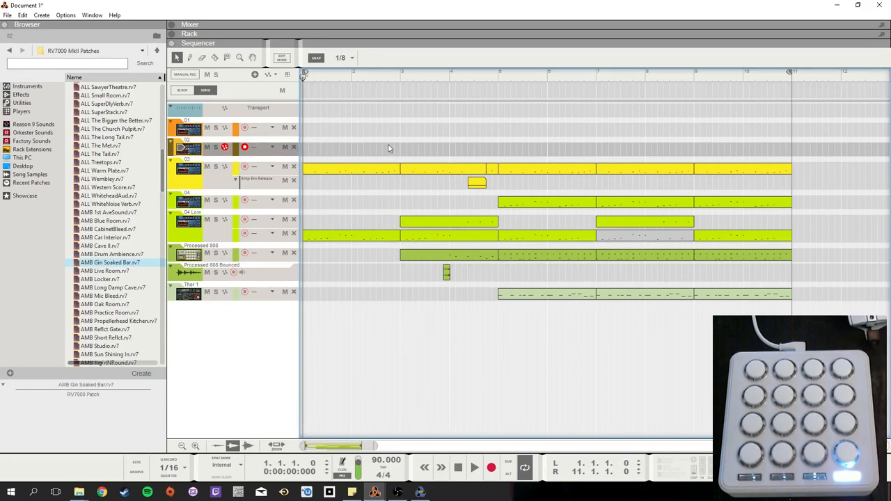
pyautogui.moveTo(343, 156)
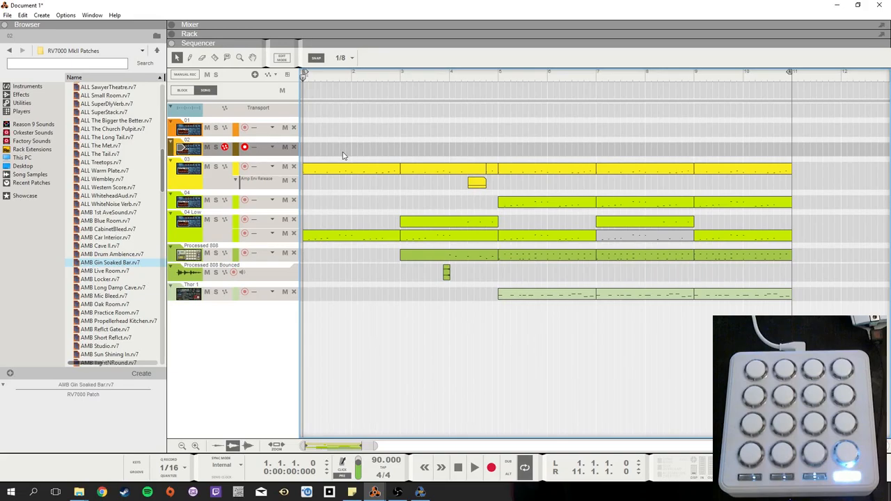
pyautogui.moveTo(337, 192)
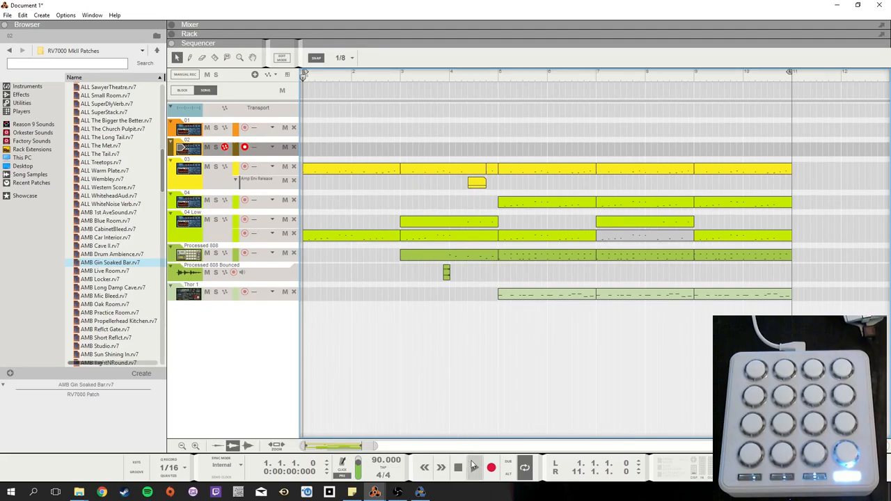
pyautogui.click(473, 468)
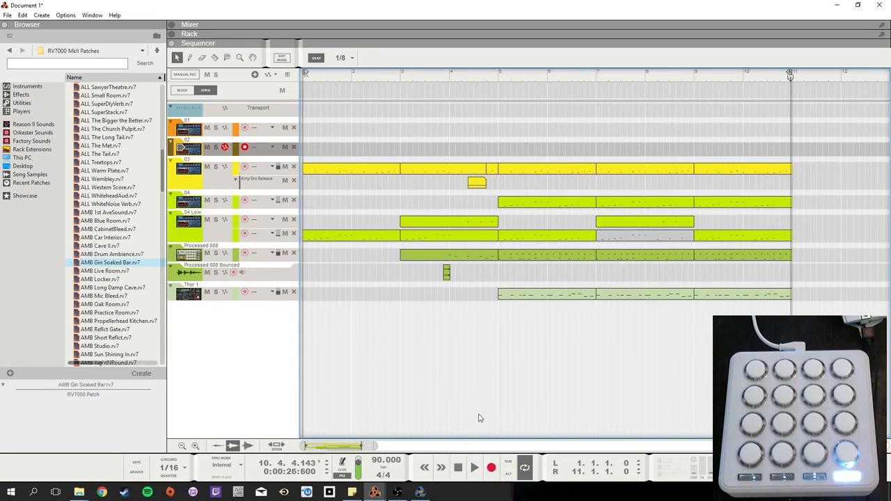
pyautogui.moveTo(466, 429)
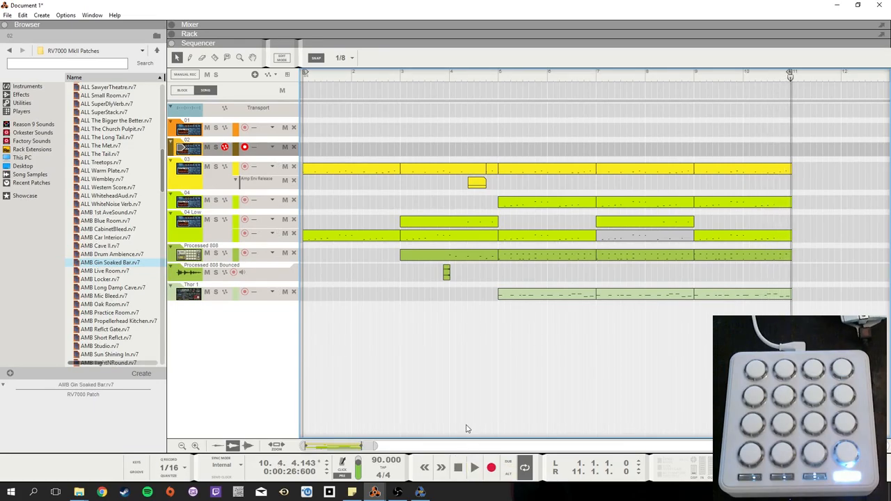
pyautogui.moveTo(507, 398)
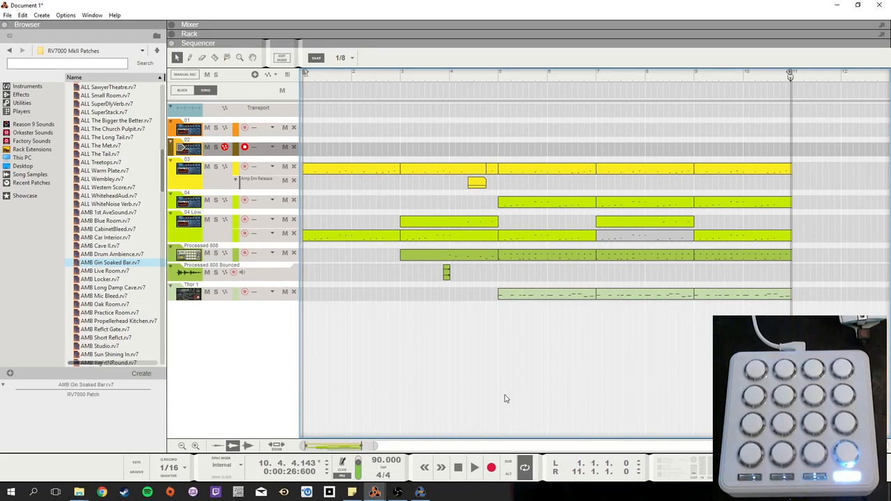